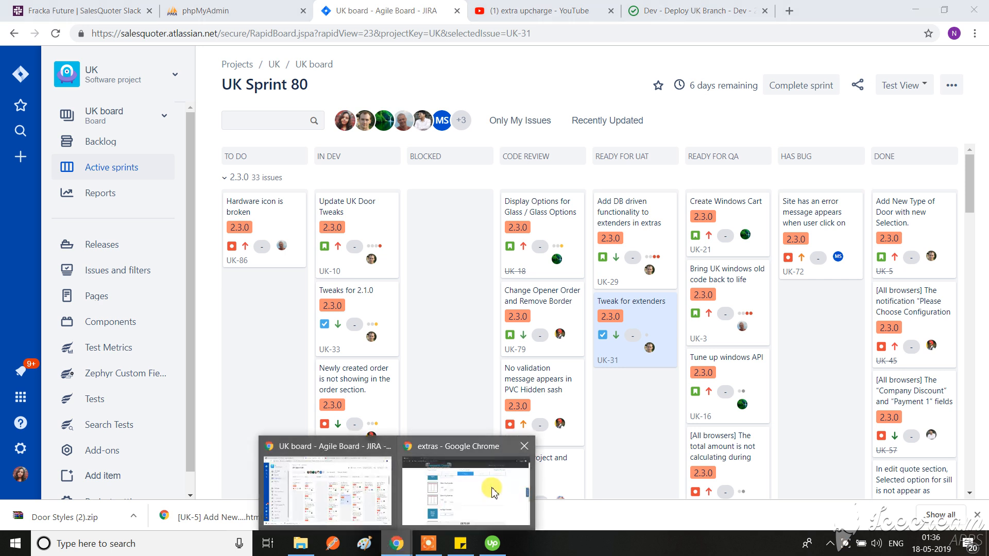
Switch to the configurator's Extras window for the PVC Panoramic quote at £870.00.
left_click(464, 489)
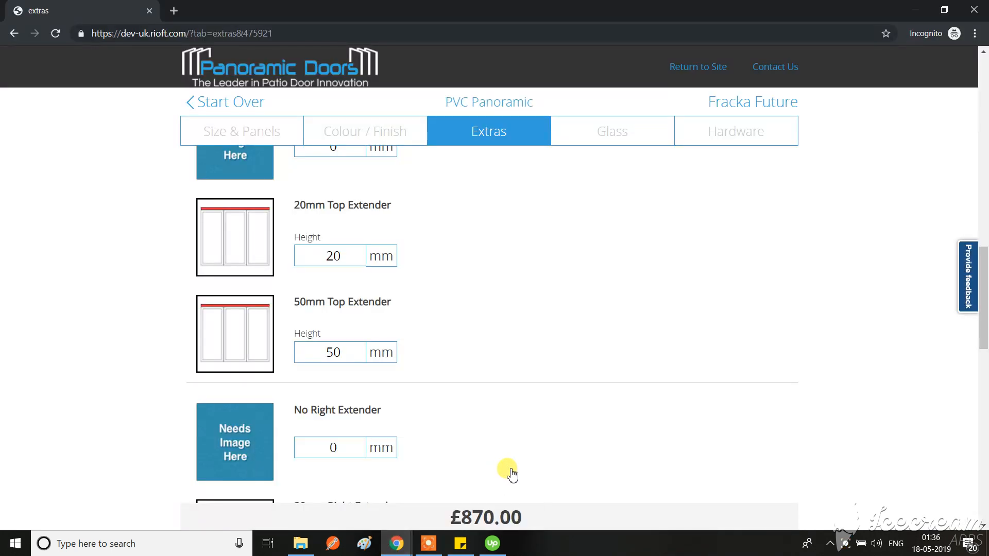
mouse_move(505, 439)
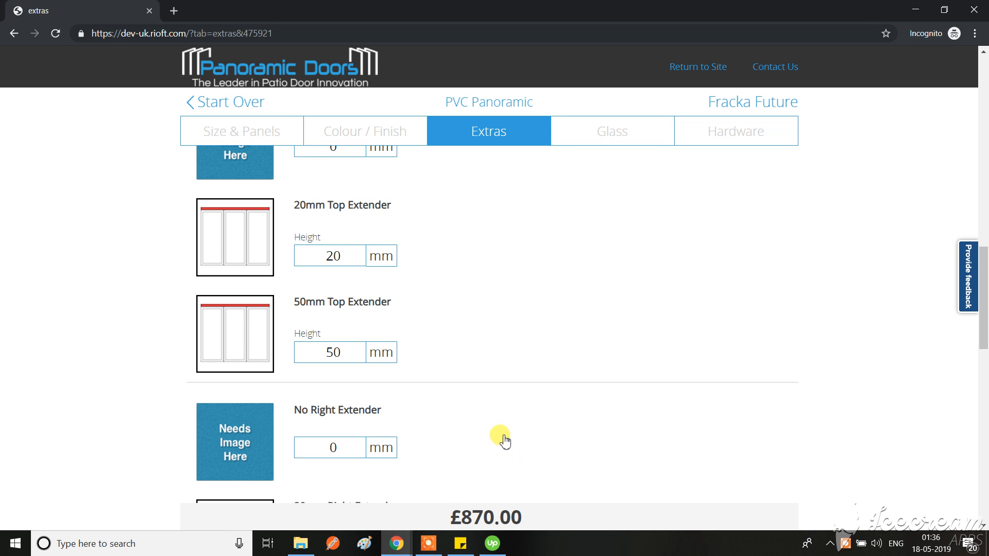
mouse_move(426, 266)
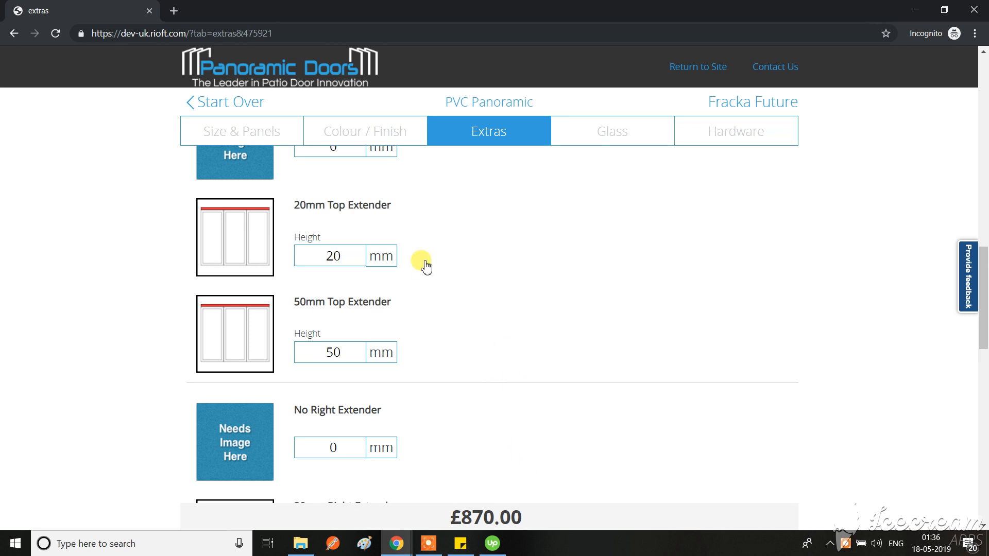
mouse_move(483, 245)
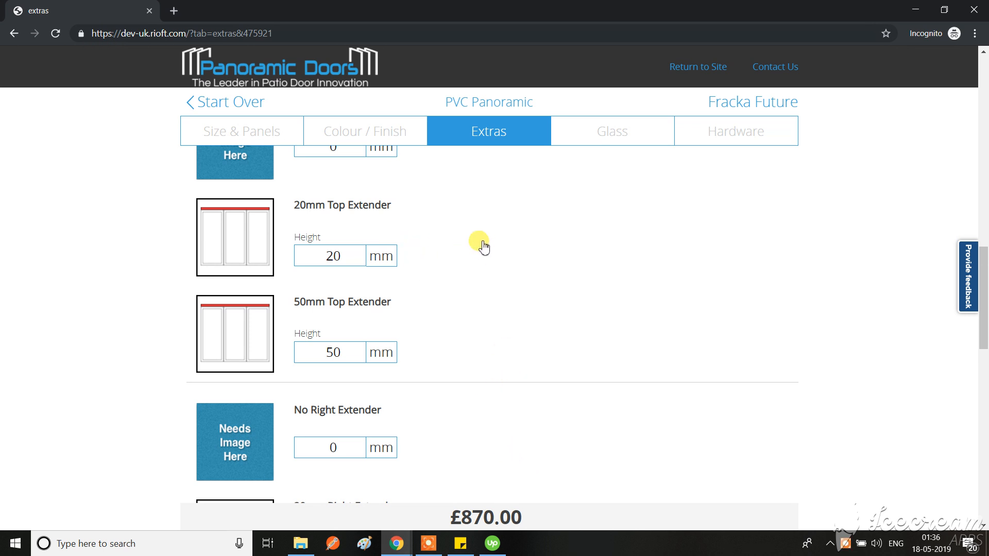
scroll("down", 3)
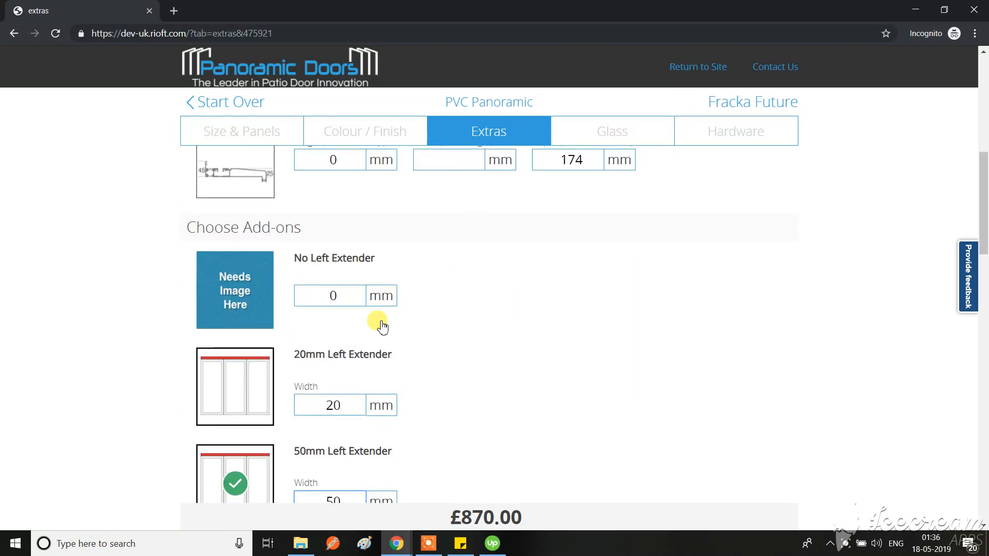
mouse_move(428, 307)
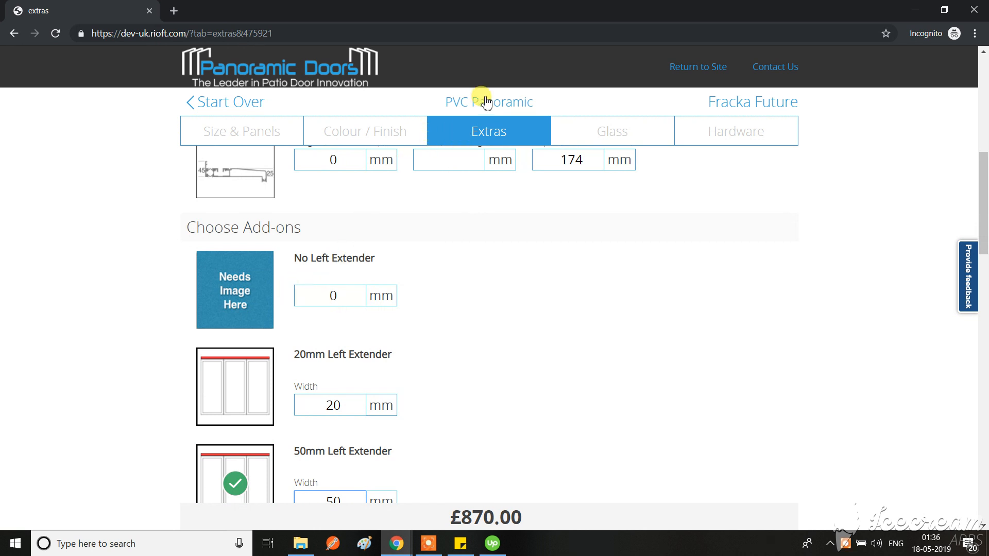
mouse_move(464, 316)
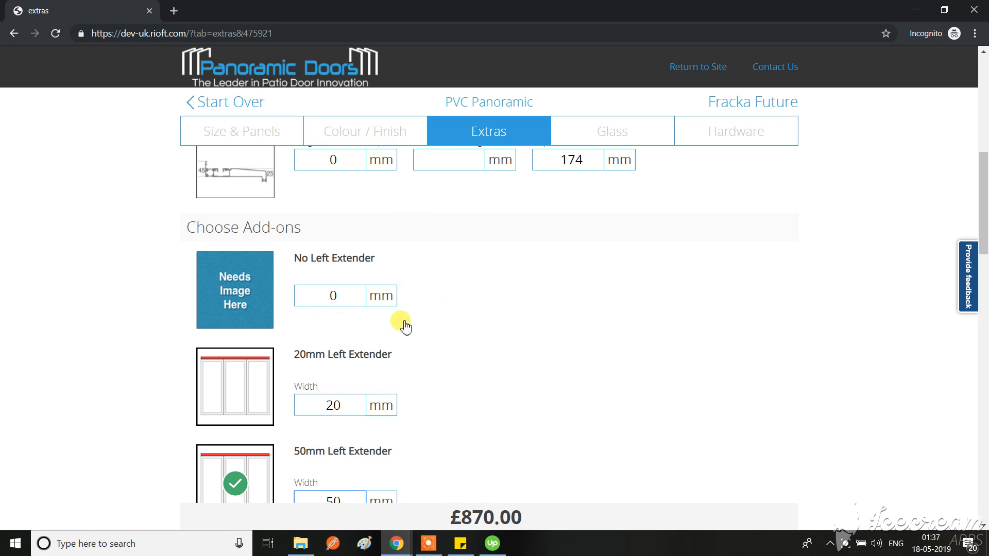
mouse_move(392, 317)
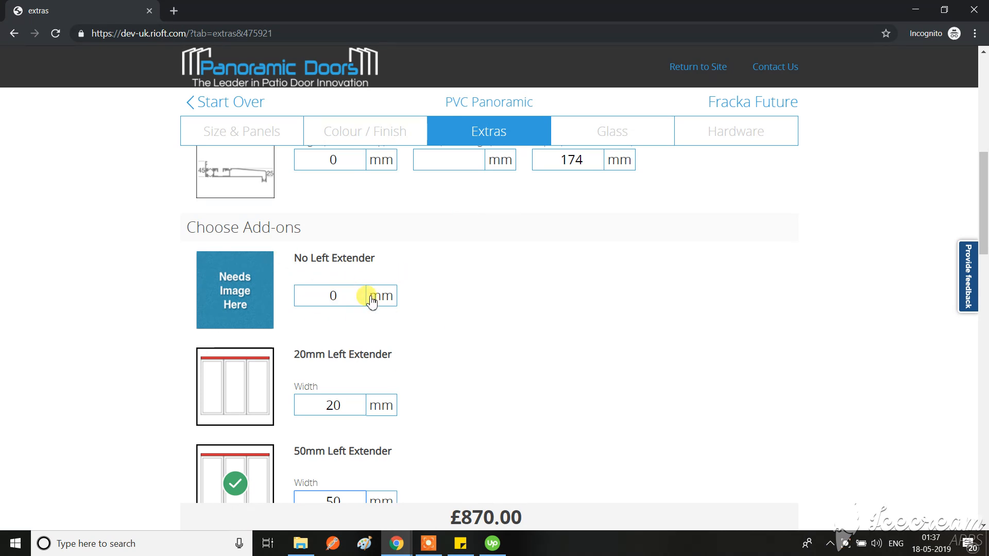
mouse_move(420, 313)
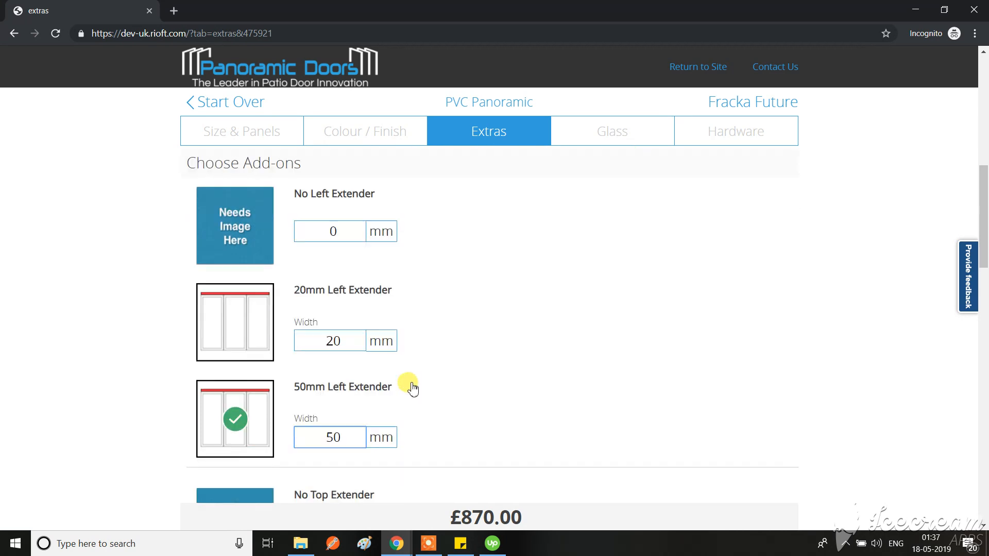
Scroll through the top and right extender options and trickle vents below the Left Extender choices.
scroll("down", 3)
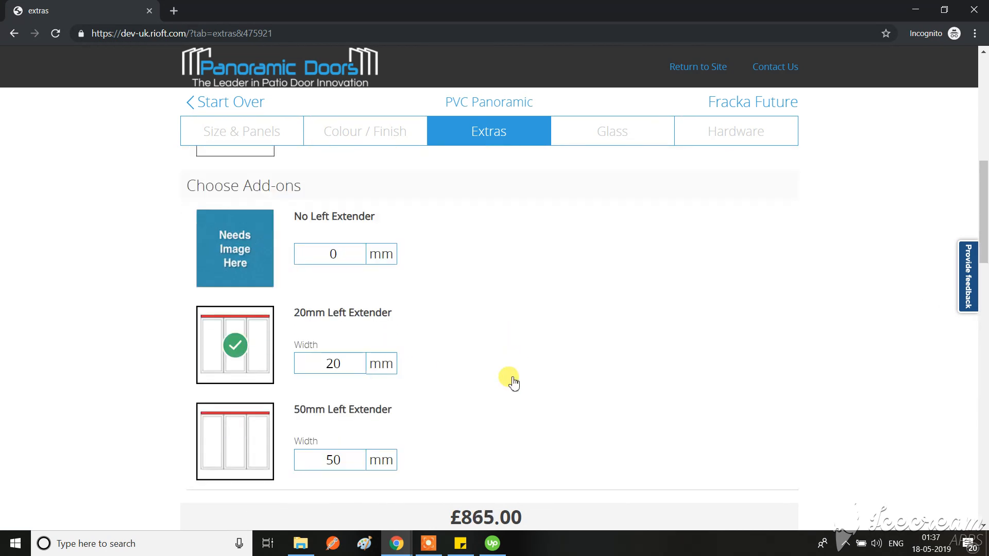
scroll("down", 3)
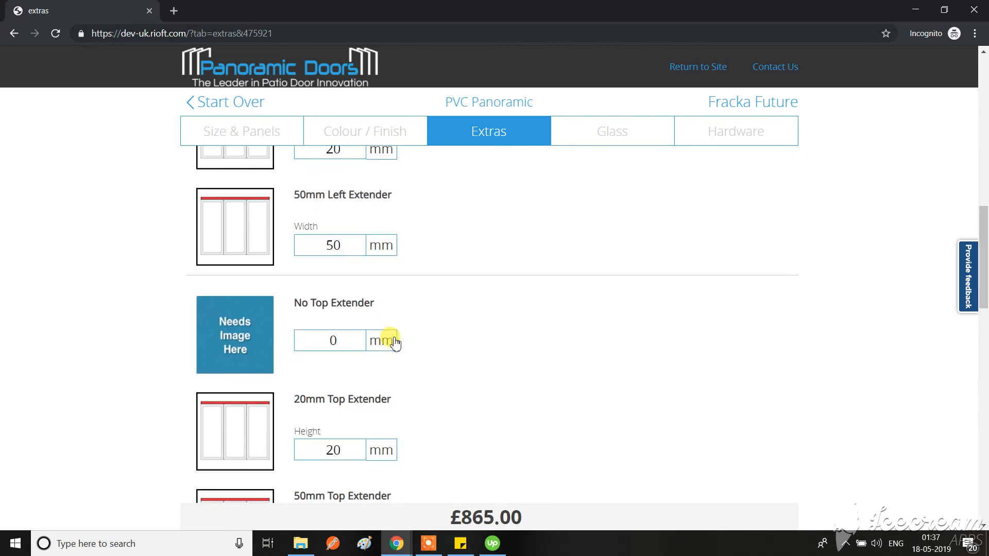
scroll("down", 3)
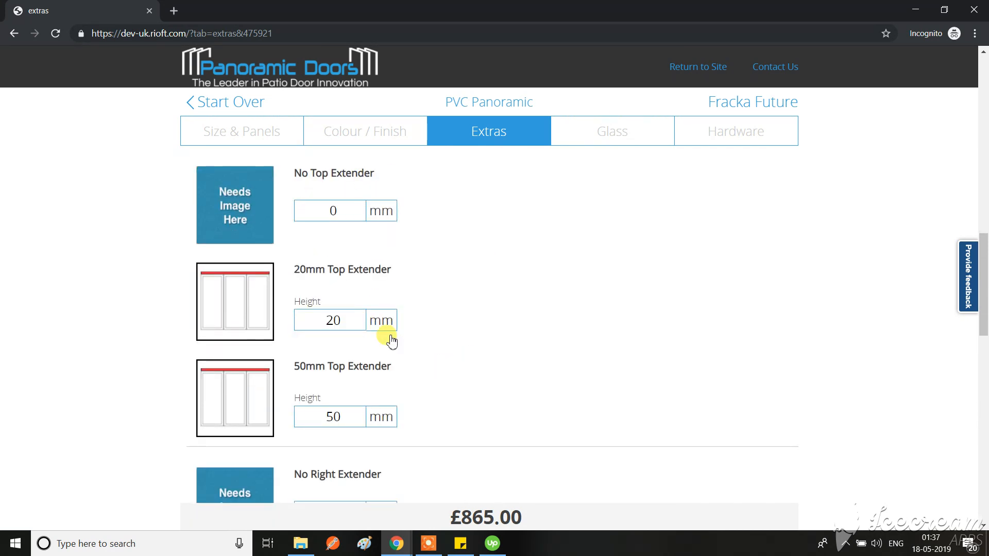
scroll("down", 3)
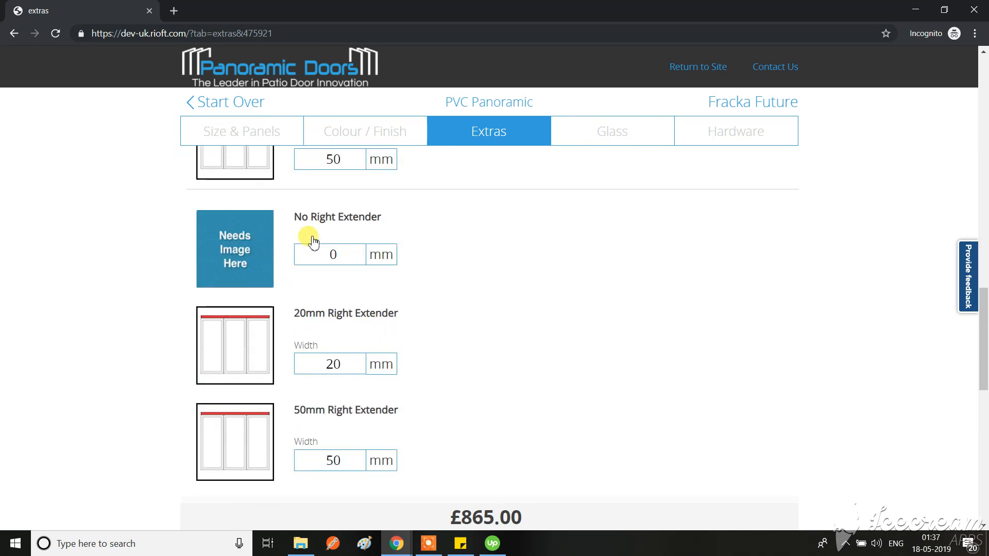
scroll("down", 3)
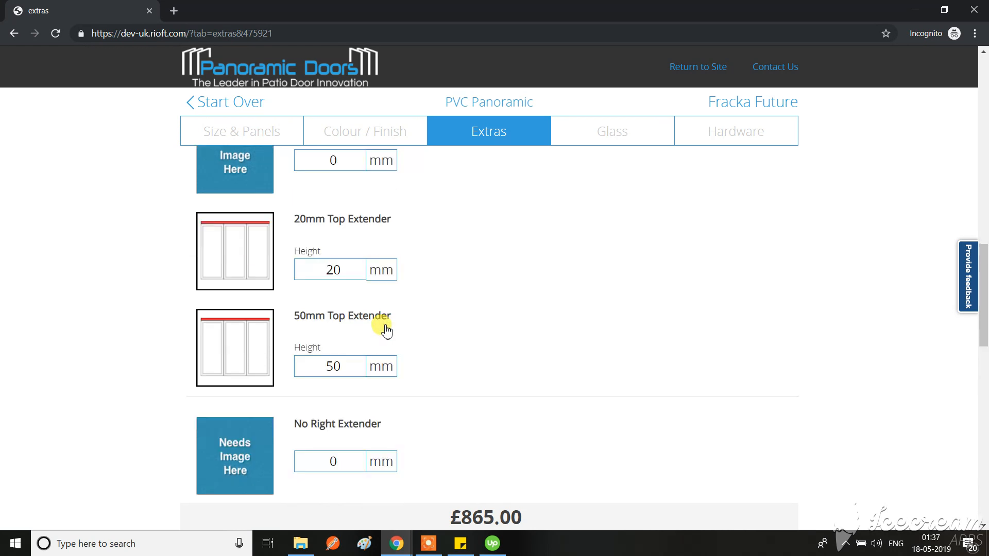
scroll("down", 3)
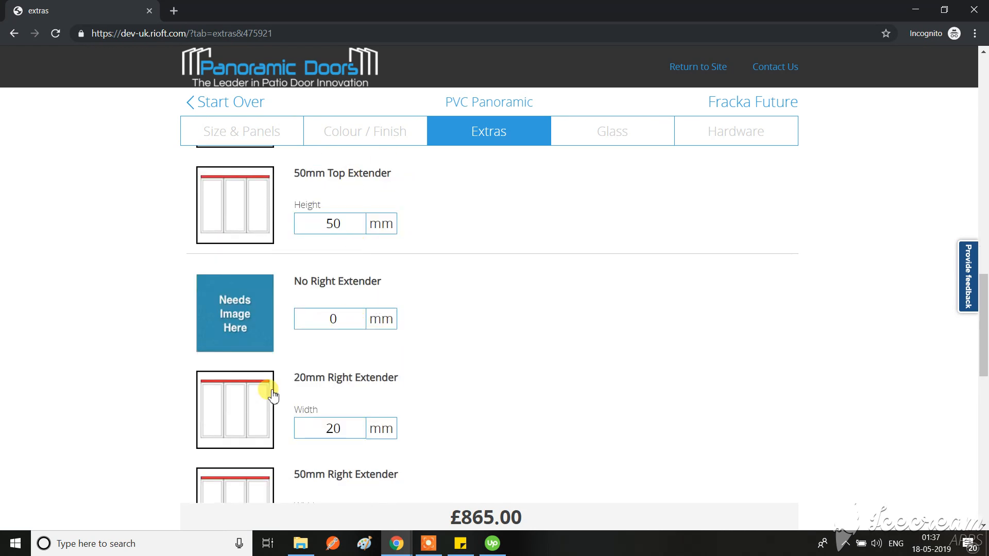
scroll("down", 3)
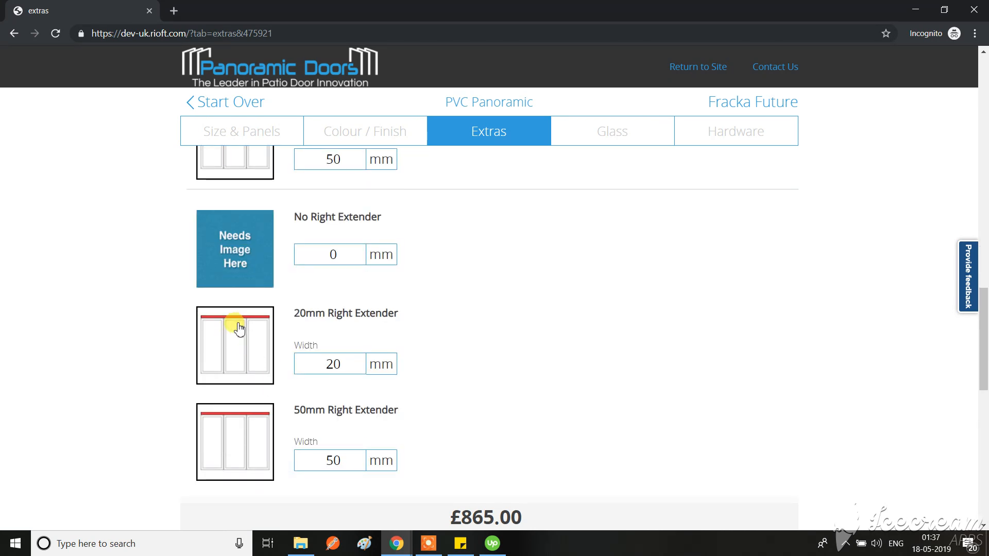
scroll("down", 3)
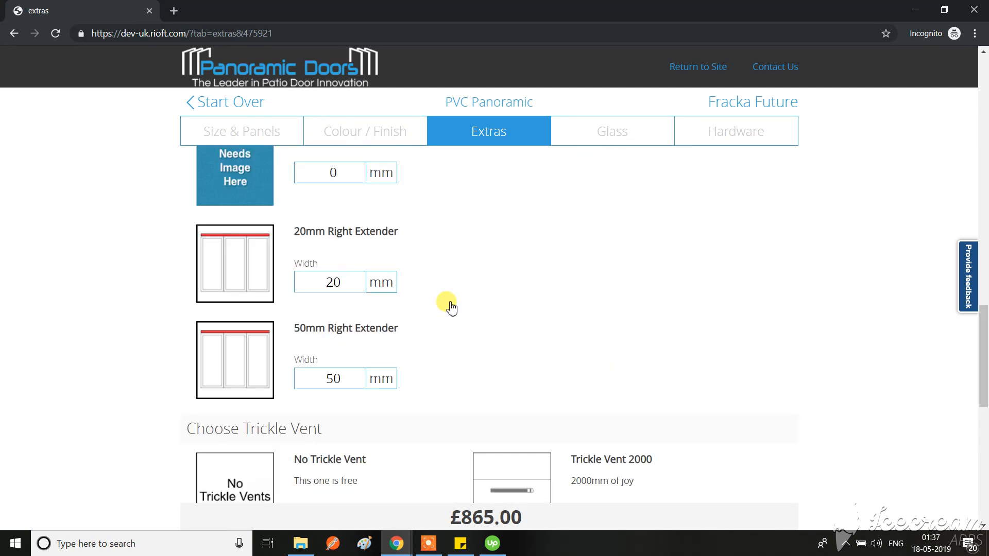
scroll("down", 3)
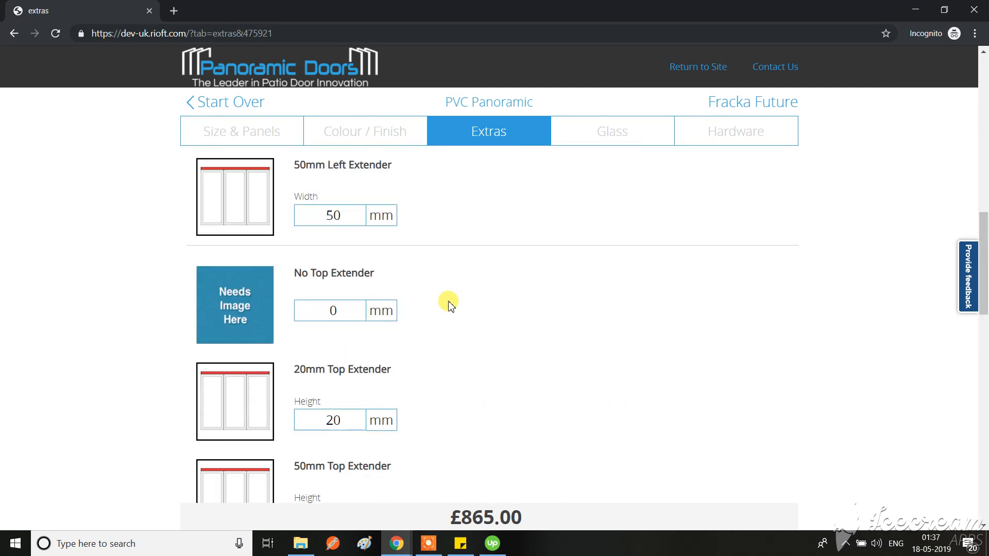
Scroll up and down to check the 20mm Top and Left Extender selections at £870.00.
scroll("down", 3)
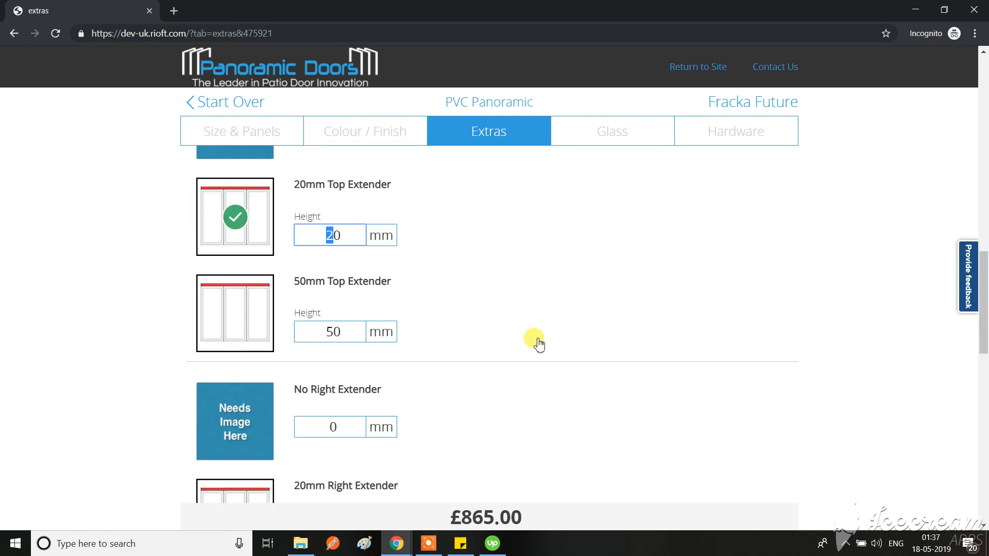
scroll("up", 3)
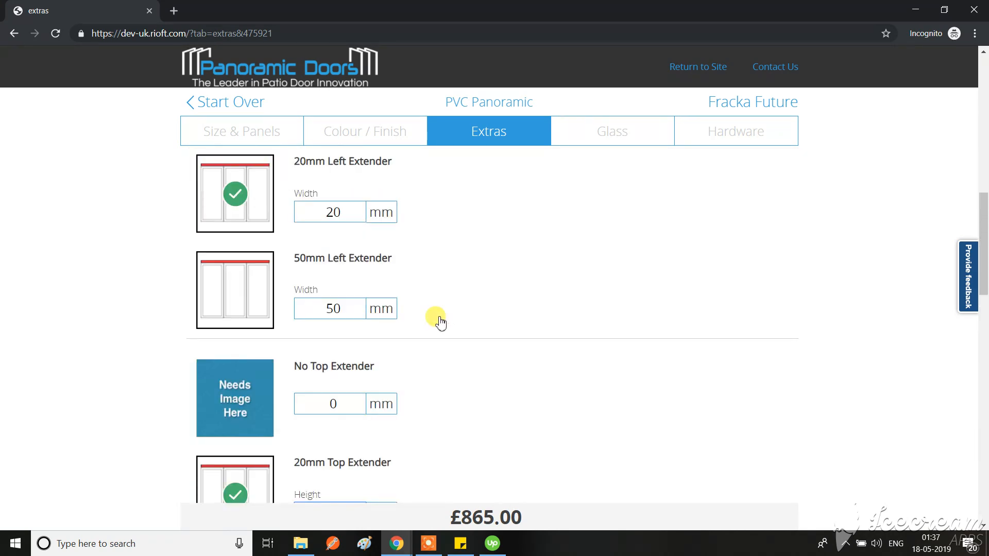
scroll("down", 3)
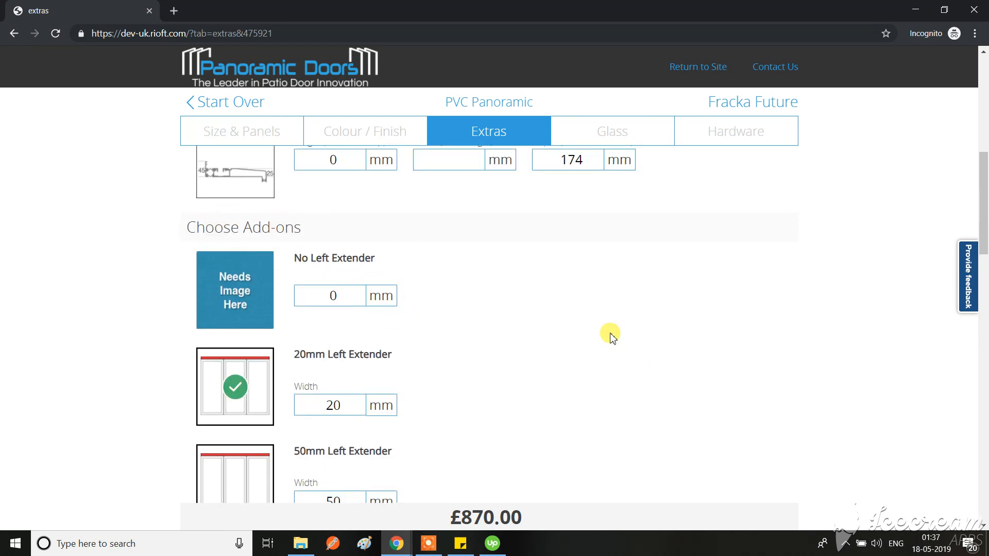
mouse_move(234, 298)
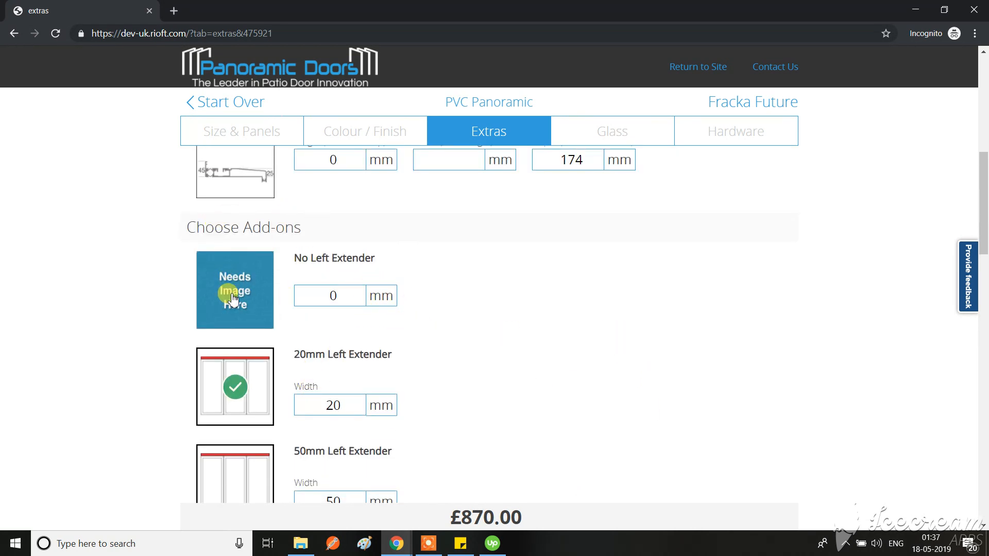
scroll("down", 3)
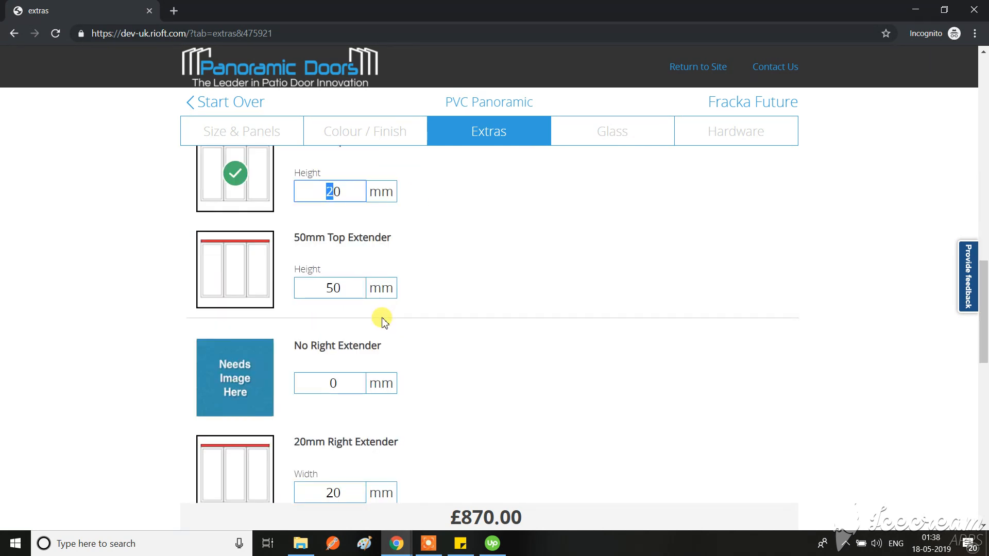
mouse_move(423, 314)
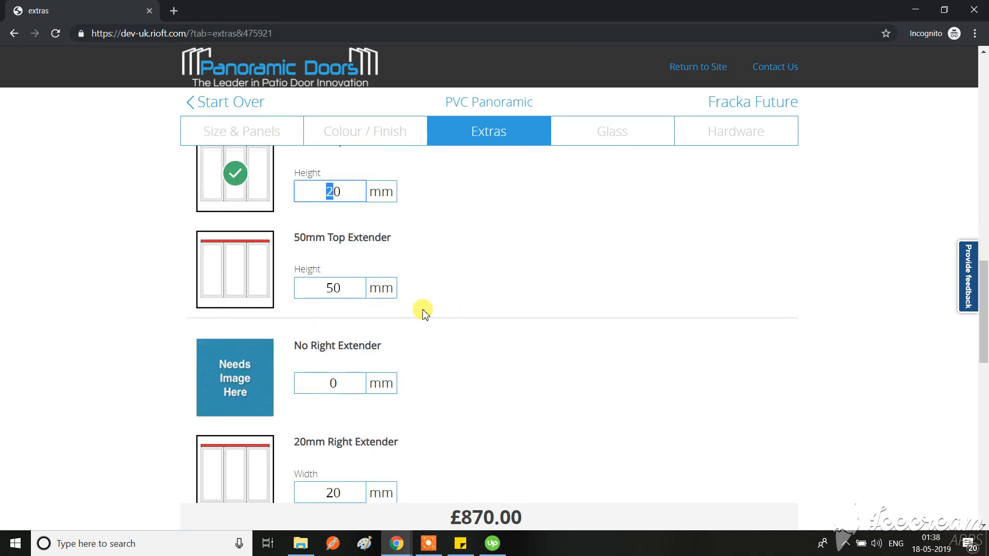
scroll("down", 3)
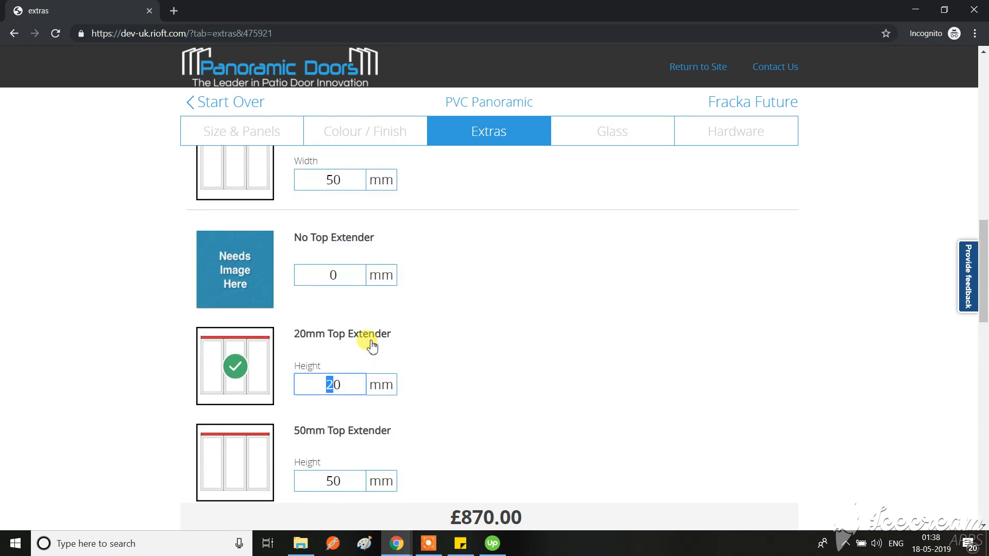
mouse_move(295, 348)
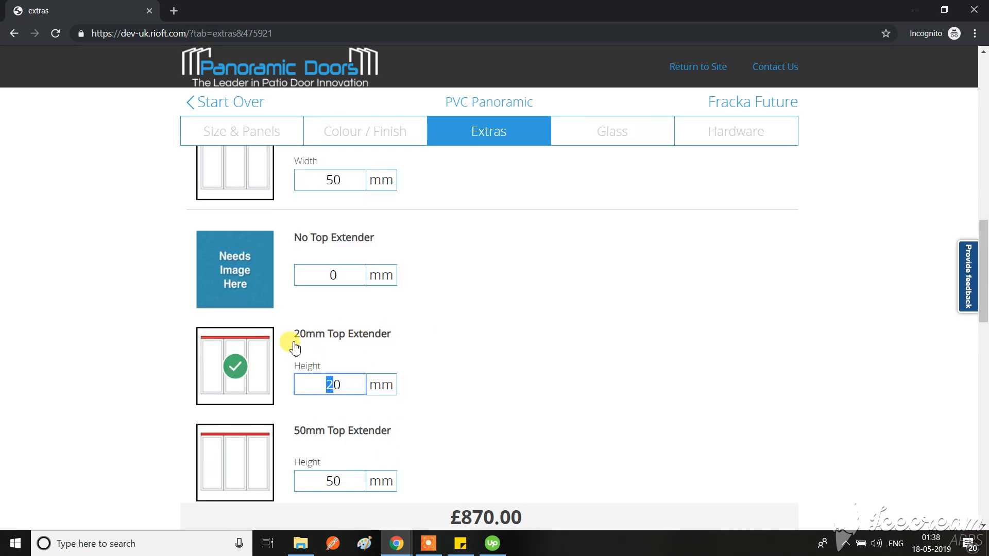
Start a new PVC Hidden Sash quote sized 1500 × 1000 mm and reach the Colors stage.
left_click(223, 101)
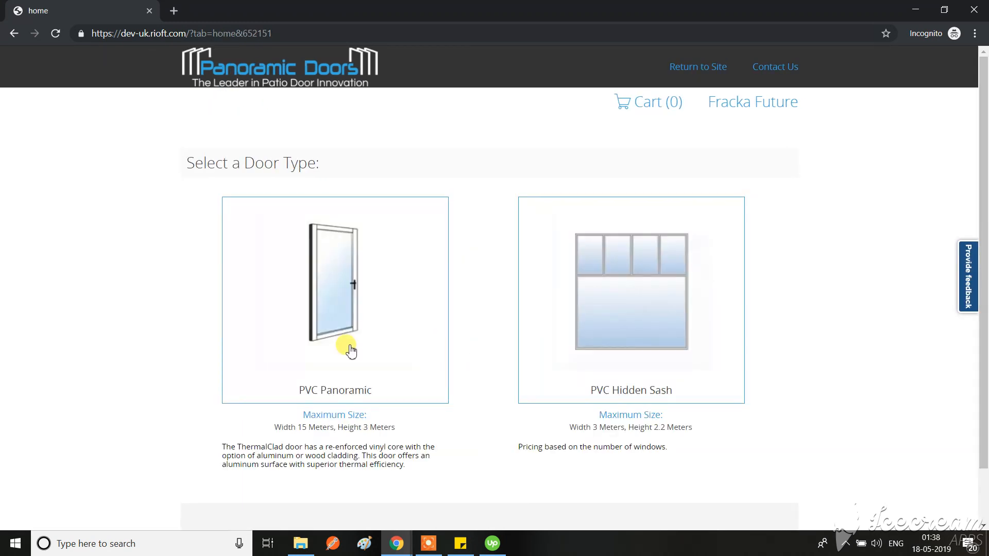
left_click(630, 290)
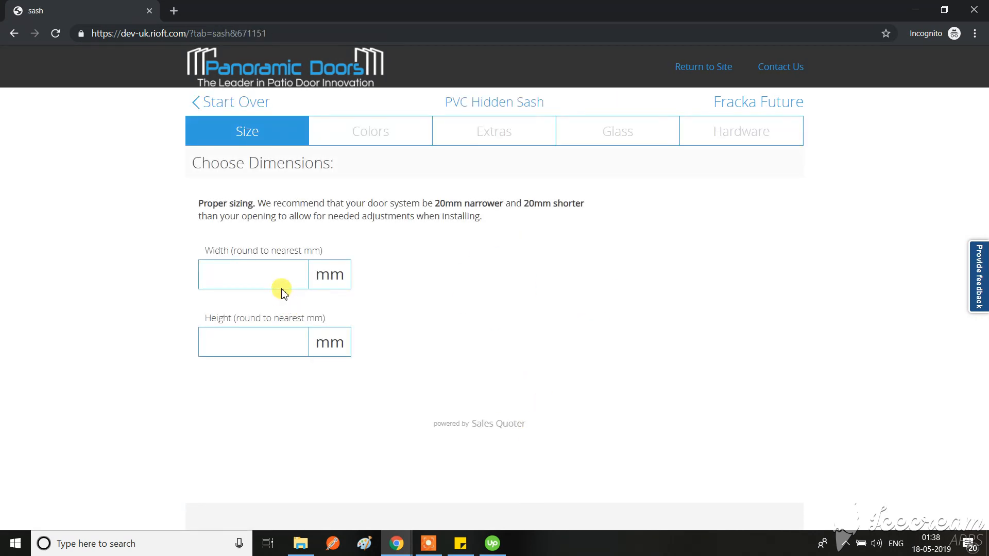
left_click(253, 342)
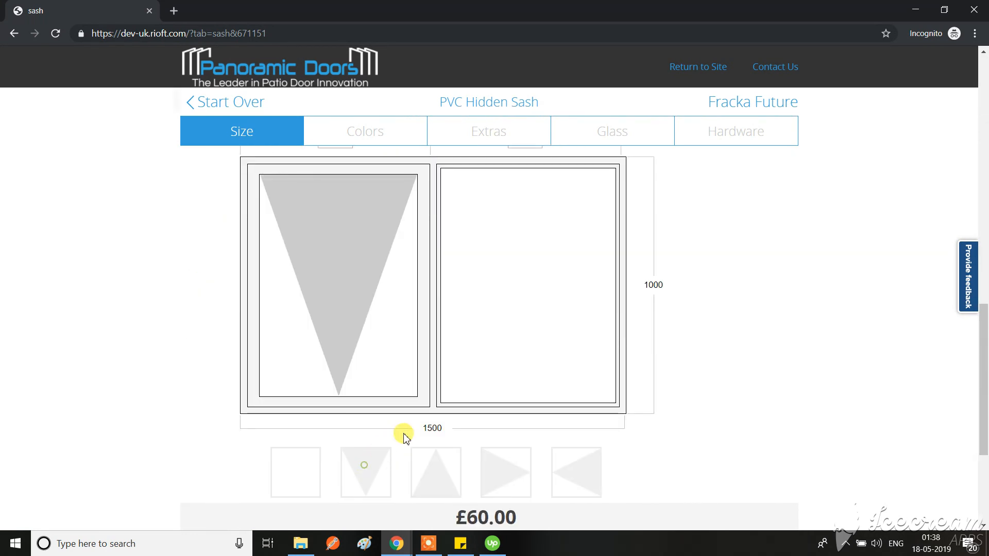
left_click(365, 130)
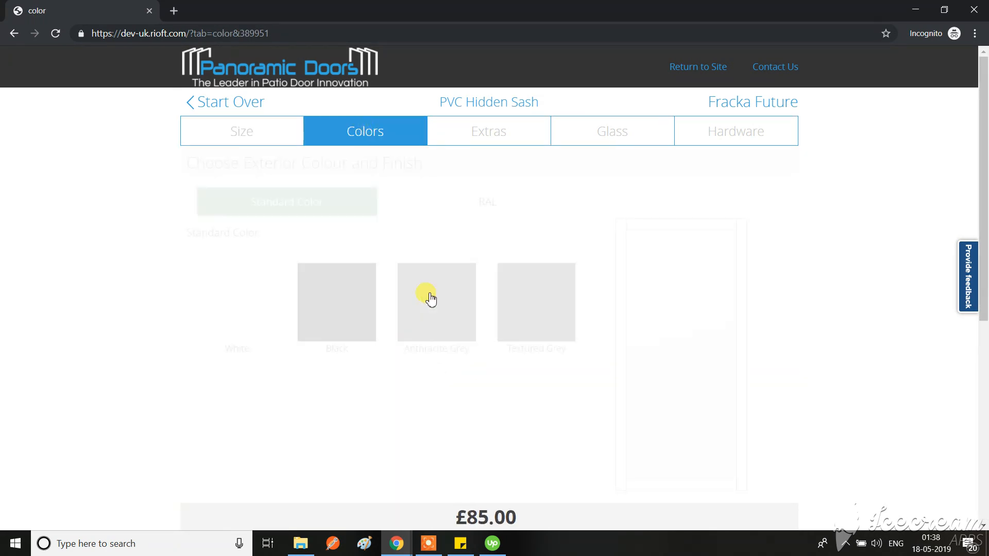
Move past colours to the Extras add-ons page, with the quote at £99.76.
left_click(488, 130)
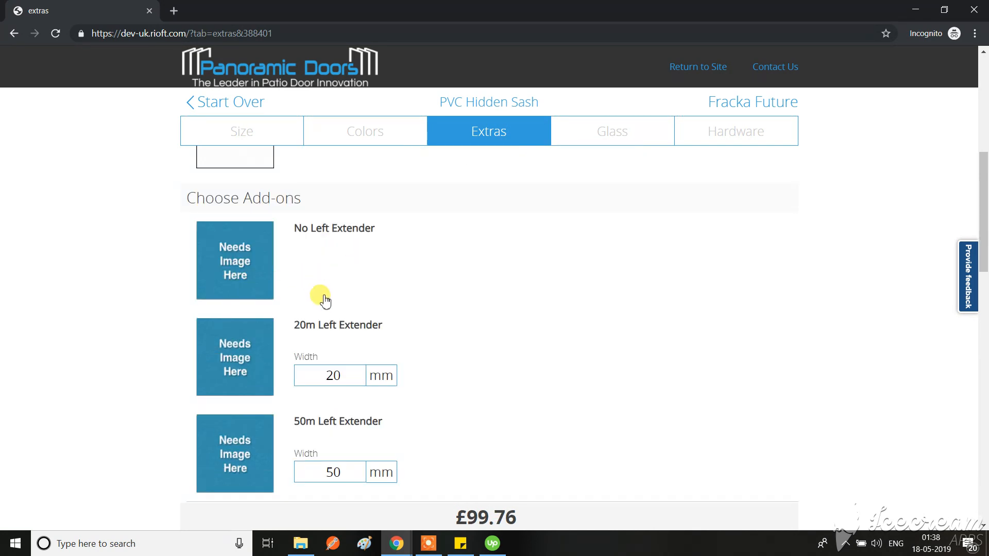
mouse_move(412, 337)
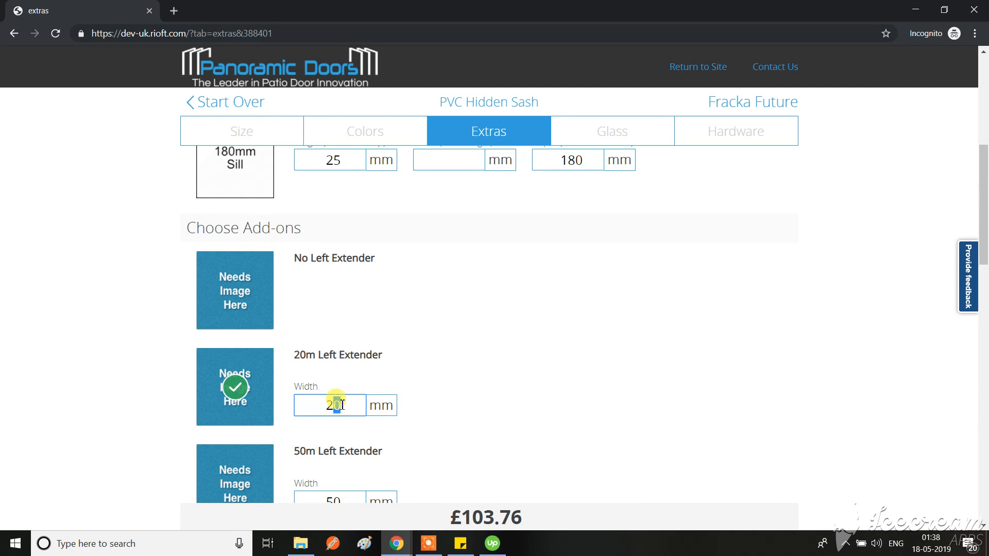
Set the 20m Top Extender height to 20 mm, raising the quote to £107.76.
scroll("down", 3)
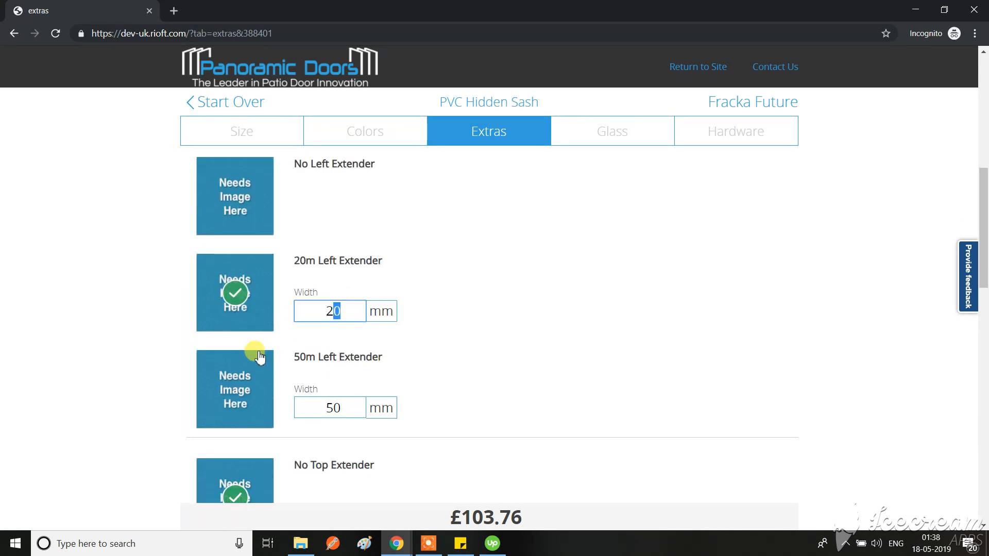
scroll("down", 3)
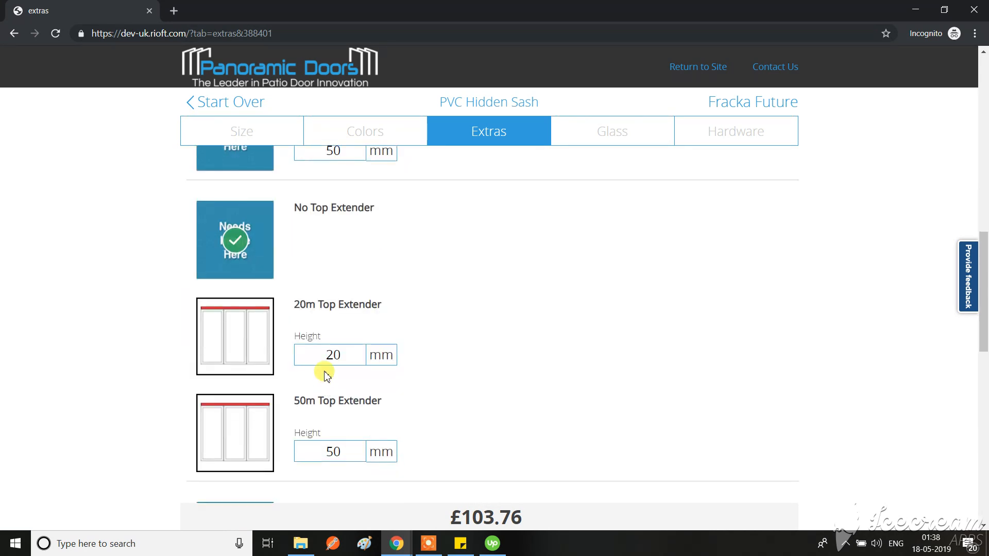
left_click(330, 355)
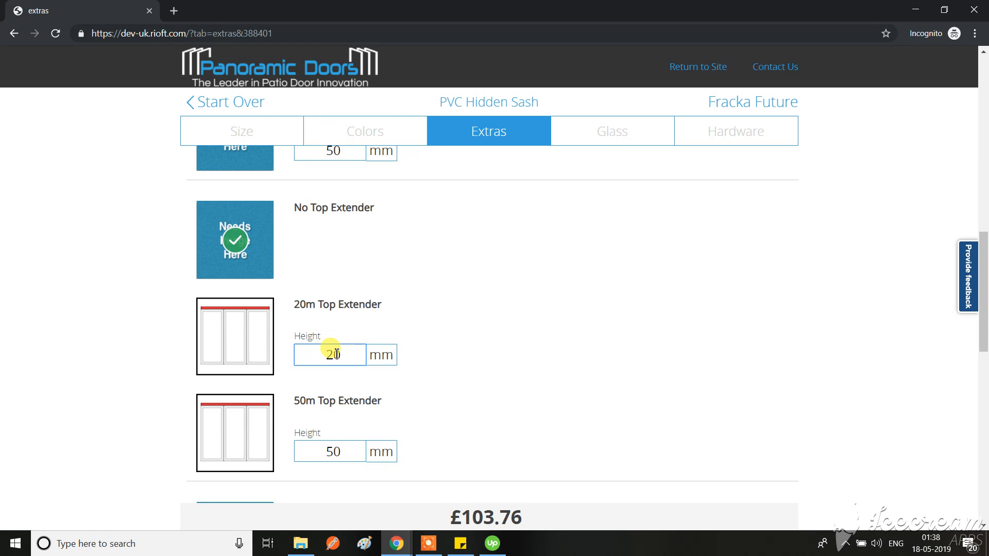
key("Backspace")
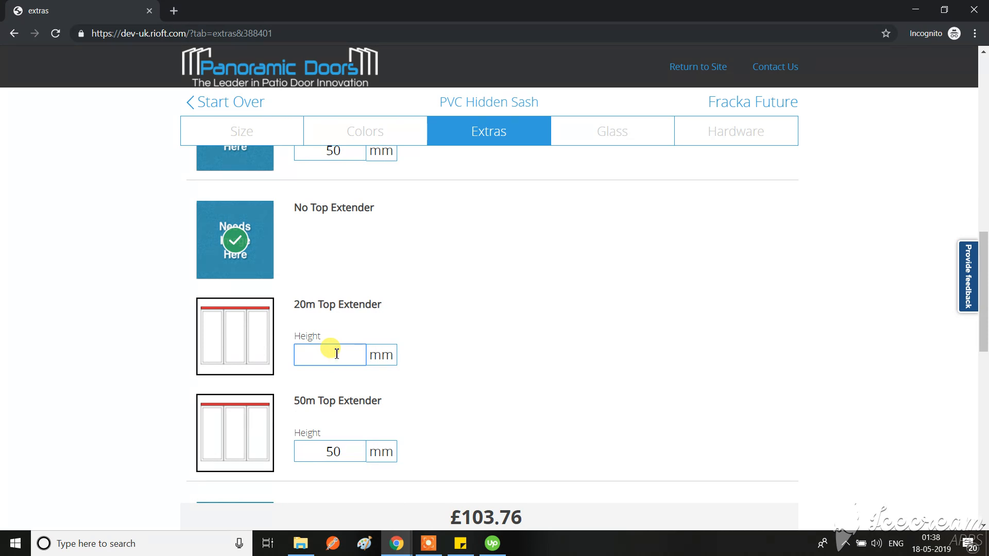
type("20")
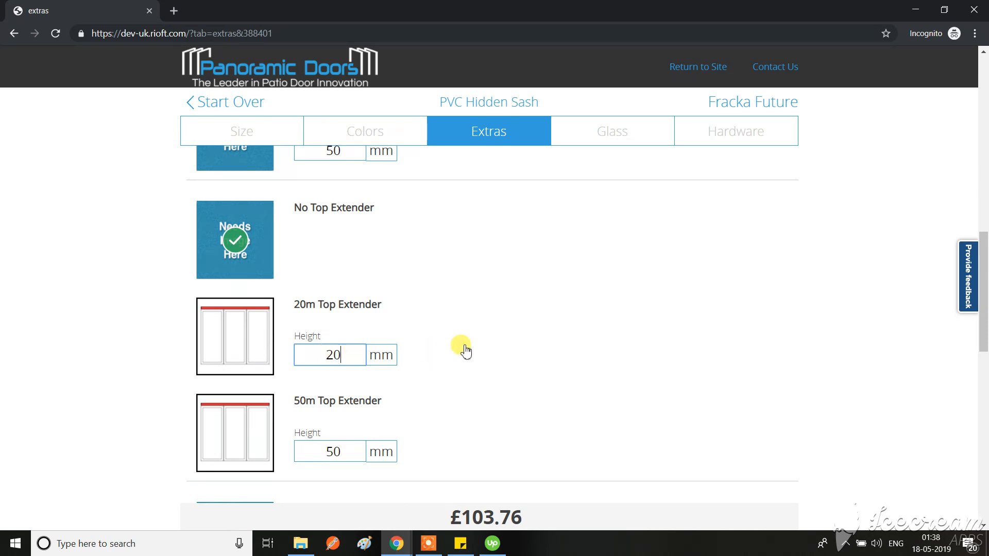
left_click(234, 337)
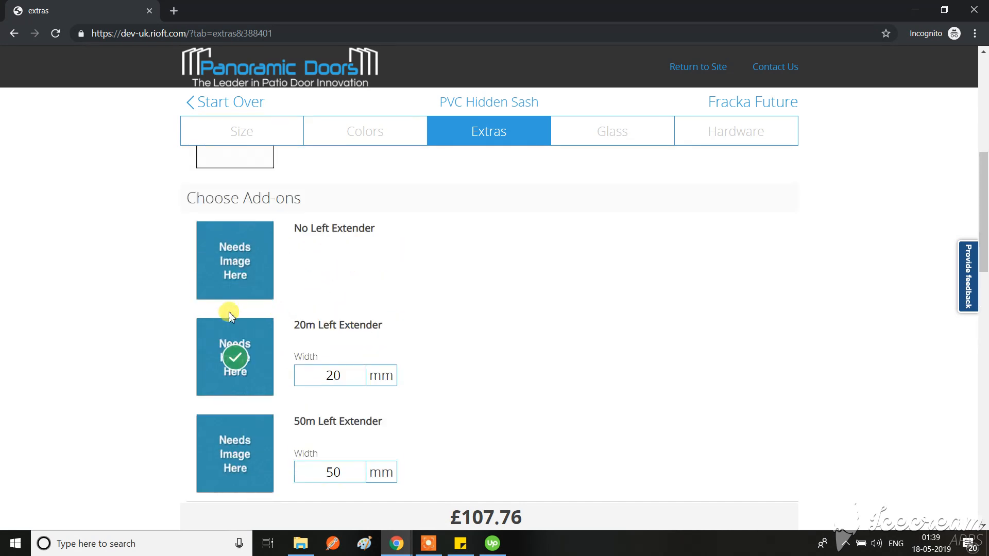
Scroll through the add-ons list to the left extender options.
scroll("down", 3)
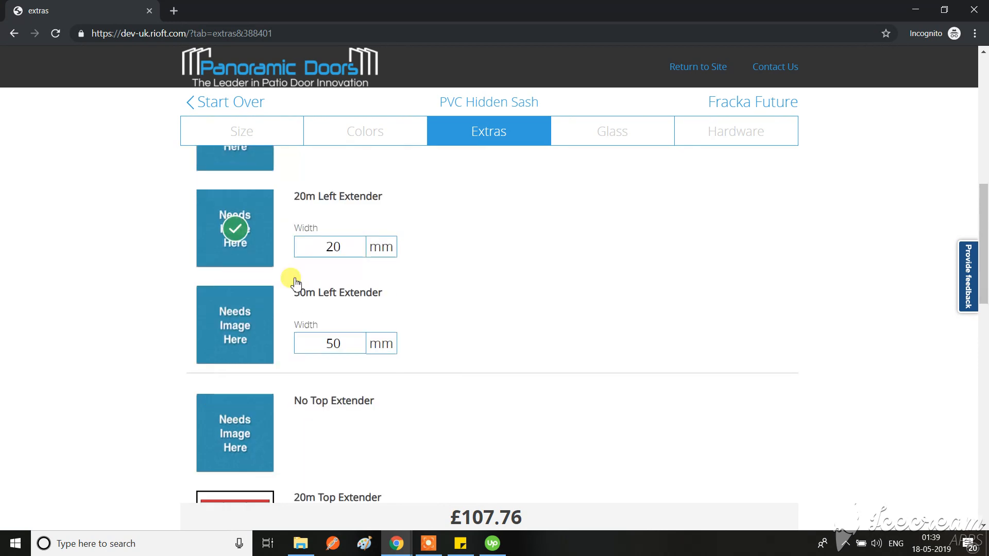
scroll("down", 3)
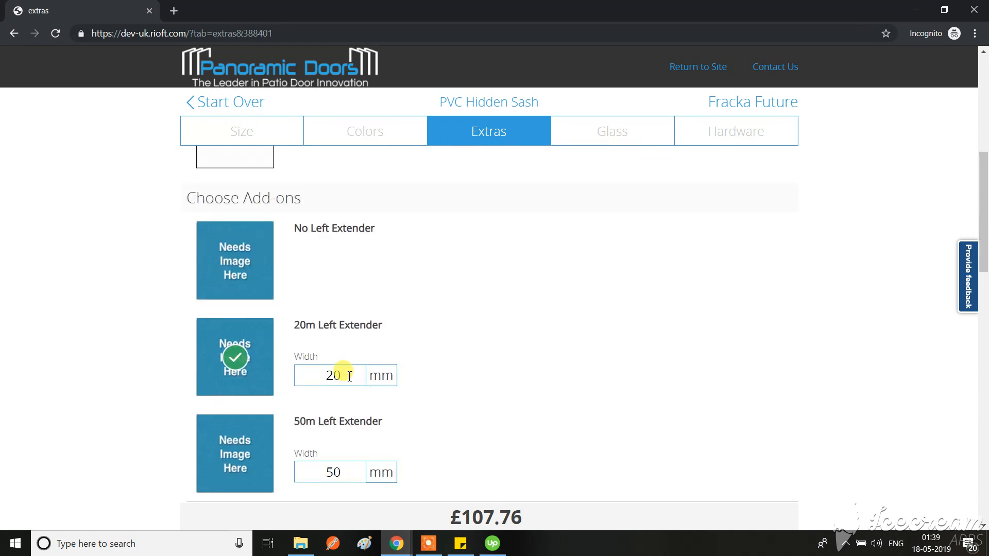
mouse_move(248, 223)
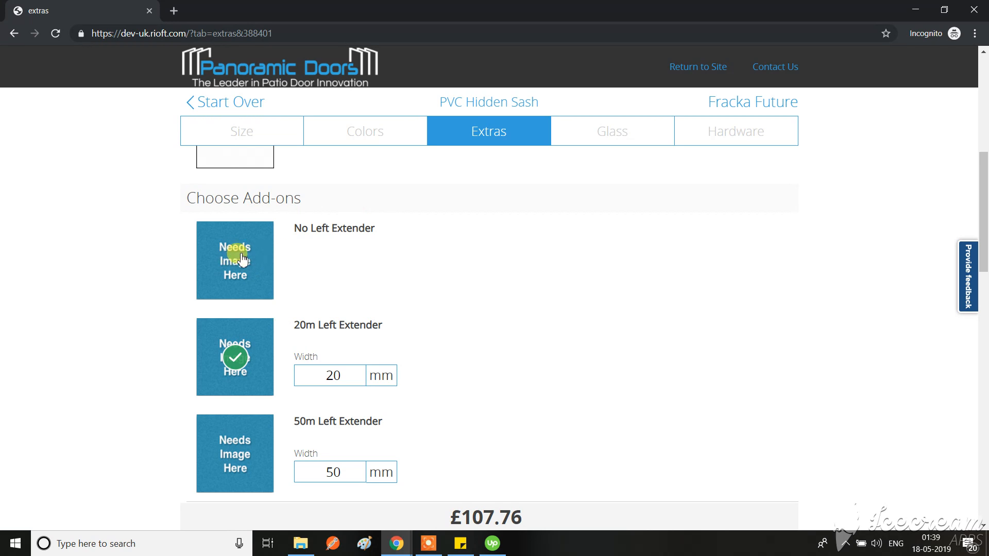
mouse_move(391, 155)
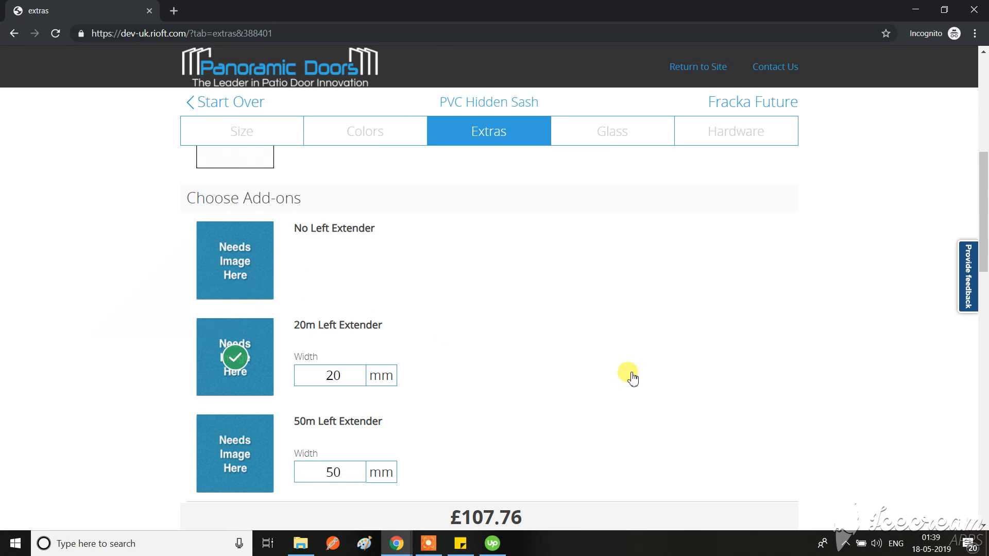
mouse_move(287, 349)
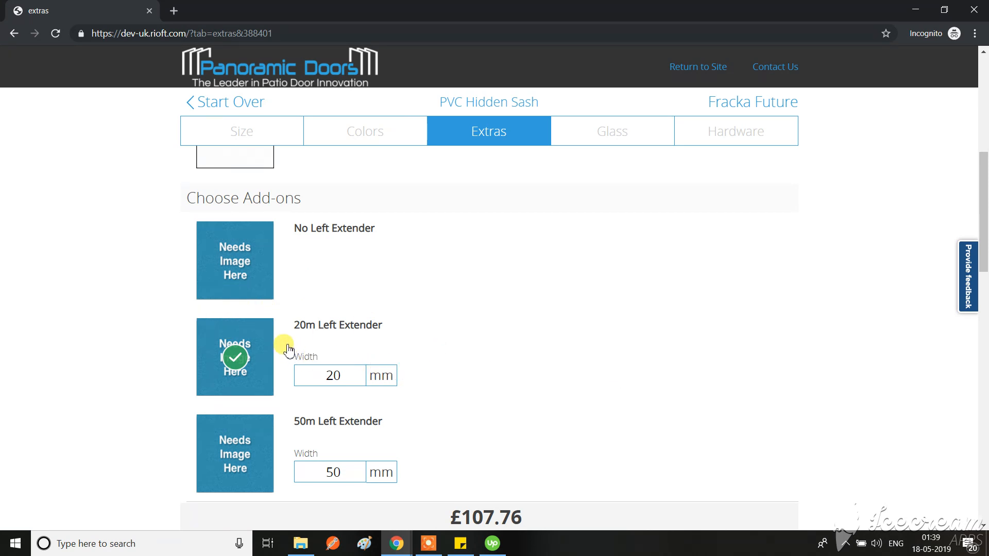
mouse_move(303, 342)
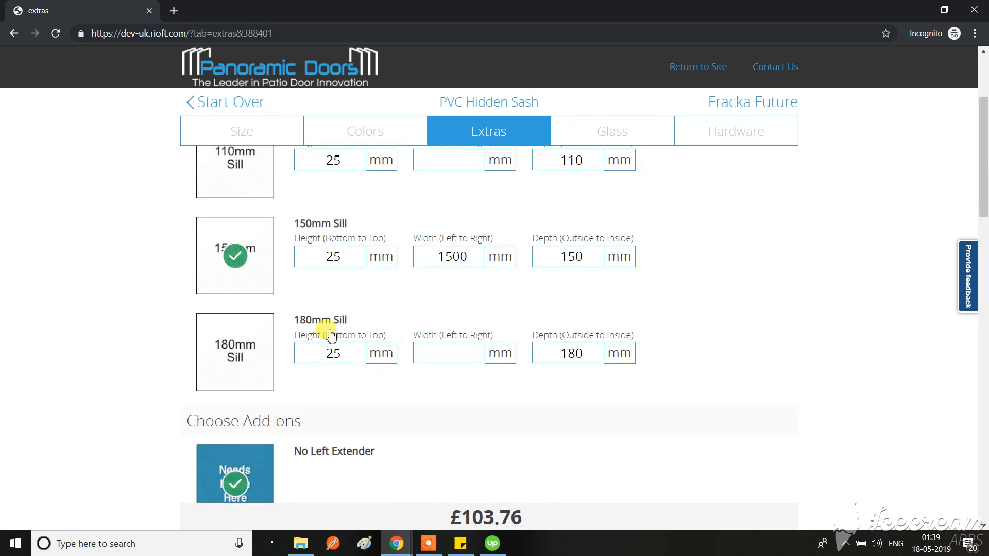
Scroll the add-ons to confirm the 20m Left Extender width reads 20 mm at £107.76.
scroll("down", 3)
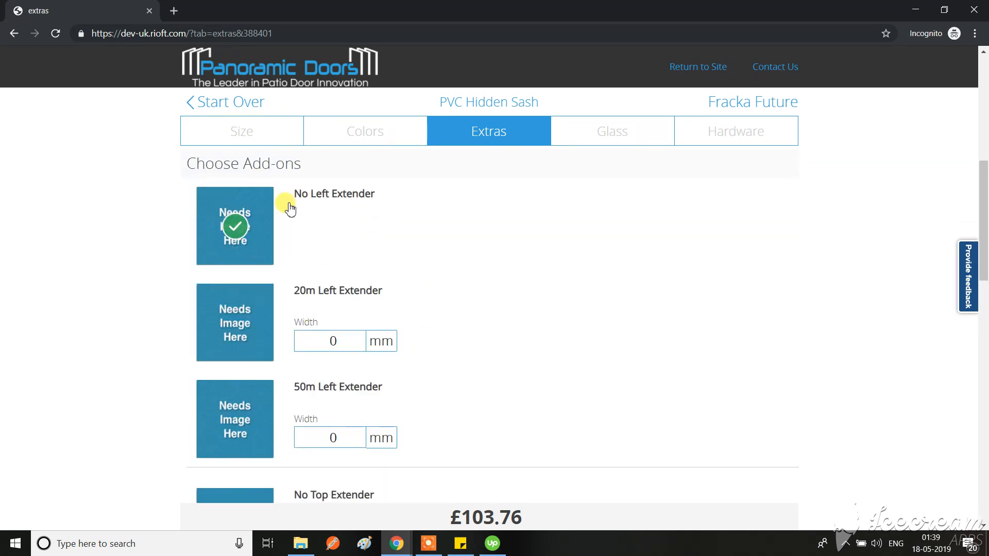
mouse_move(267, 356)
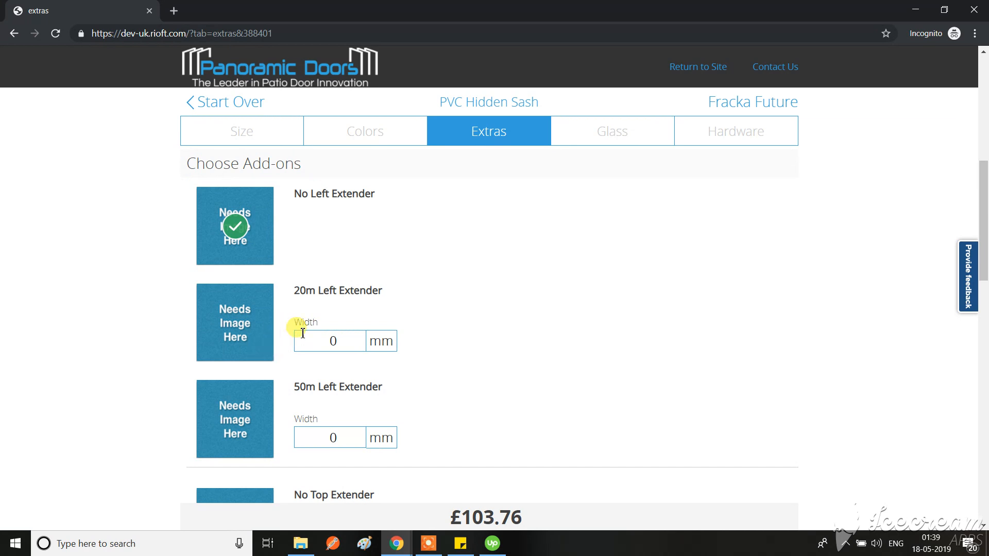
mouse_move(324, 297)
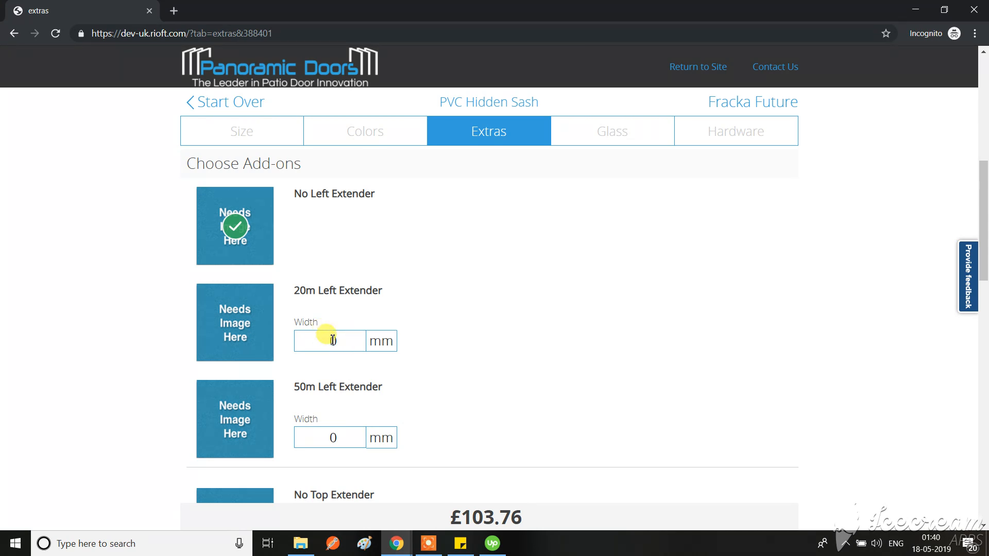
scroll("down", 3)
type("20")
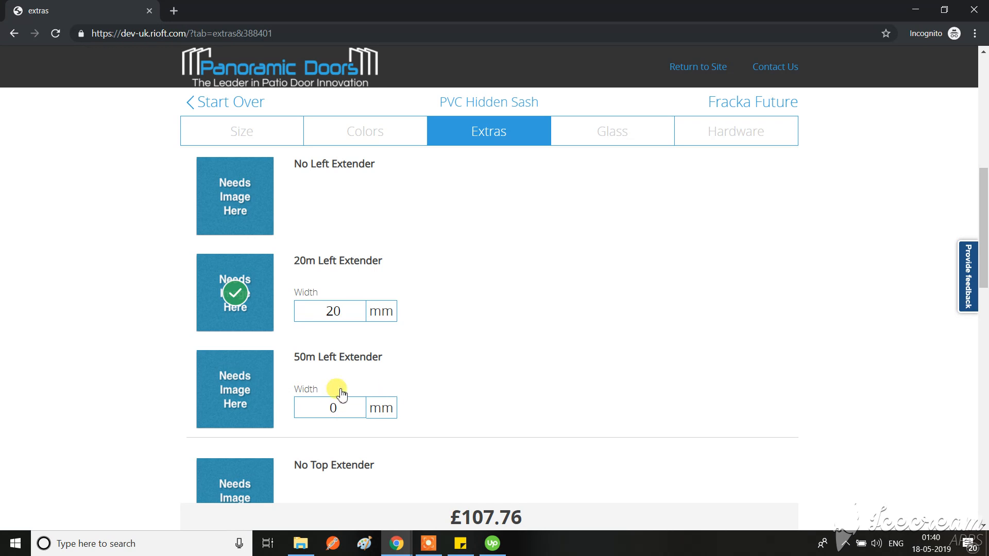
mouse_move(227, 222)
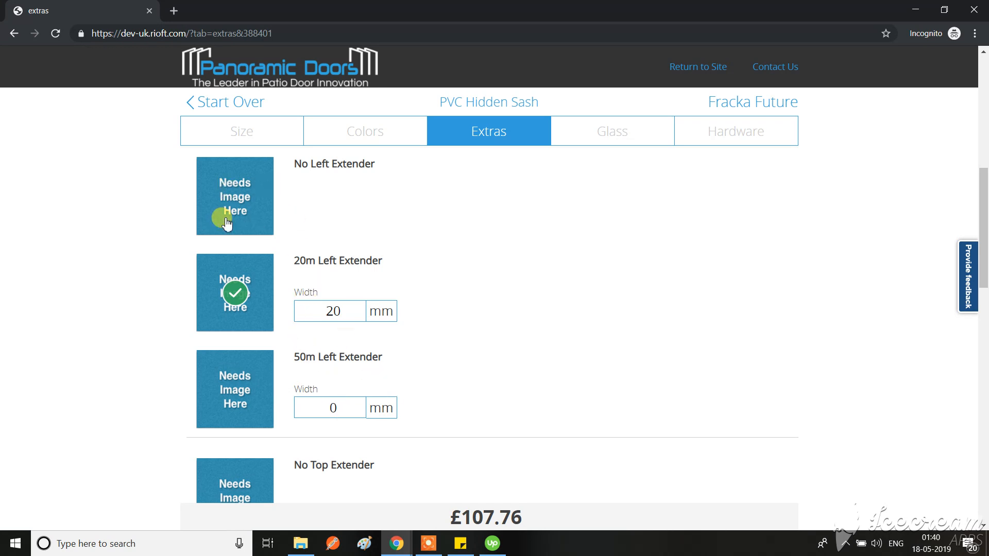
scroll("down", 3)
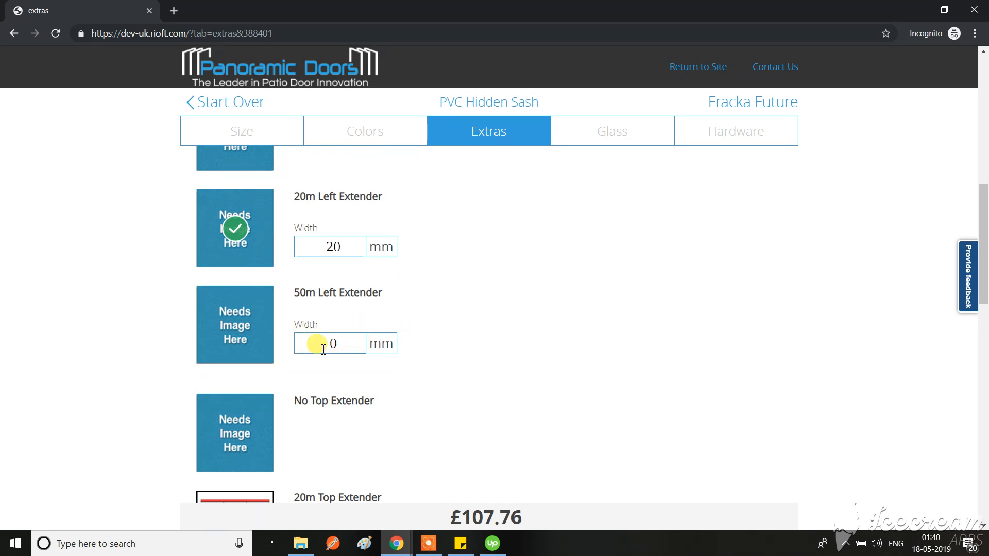
mouse_move(407, 349)
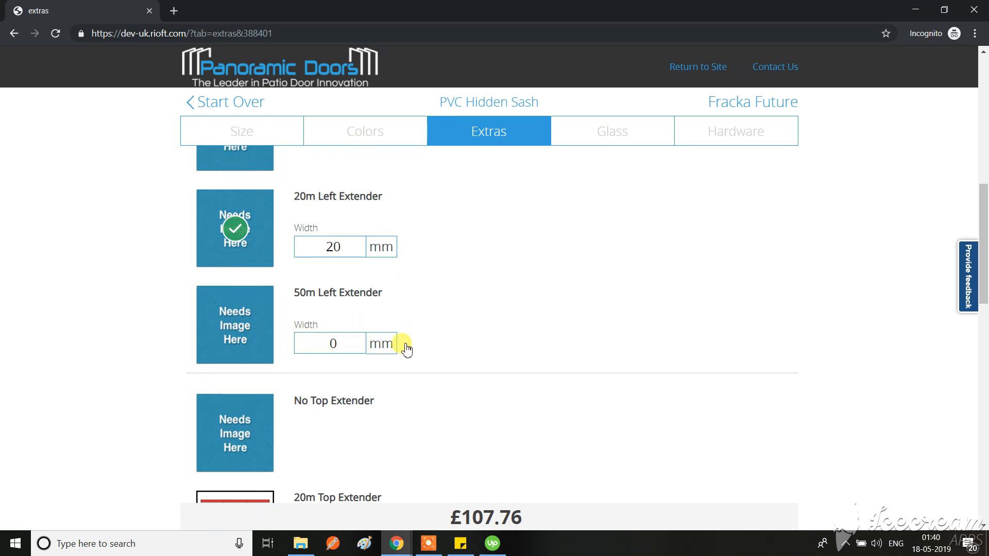
mouse_move(303, 389)
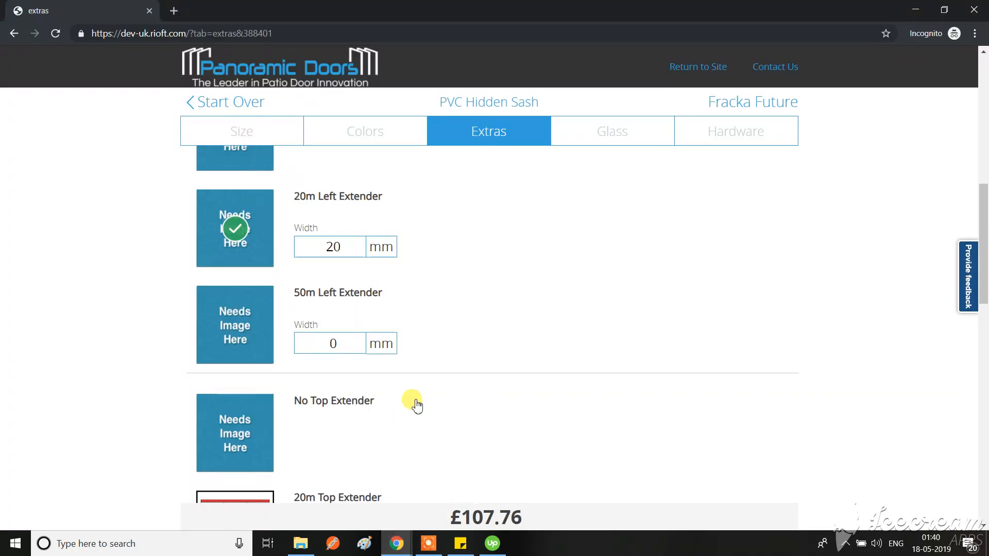
scroll("down", 3)
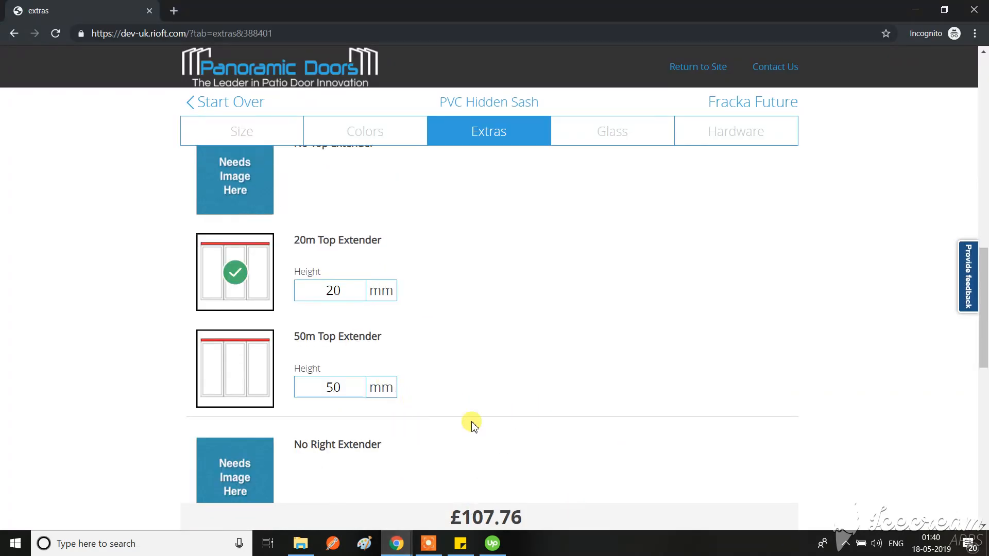
mouse_move(478, 463)
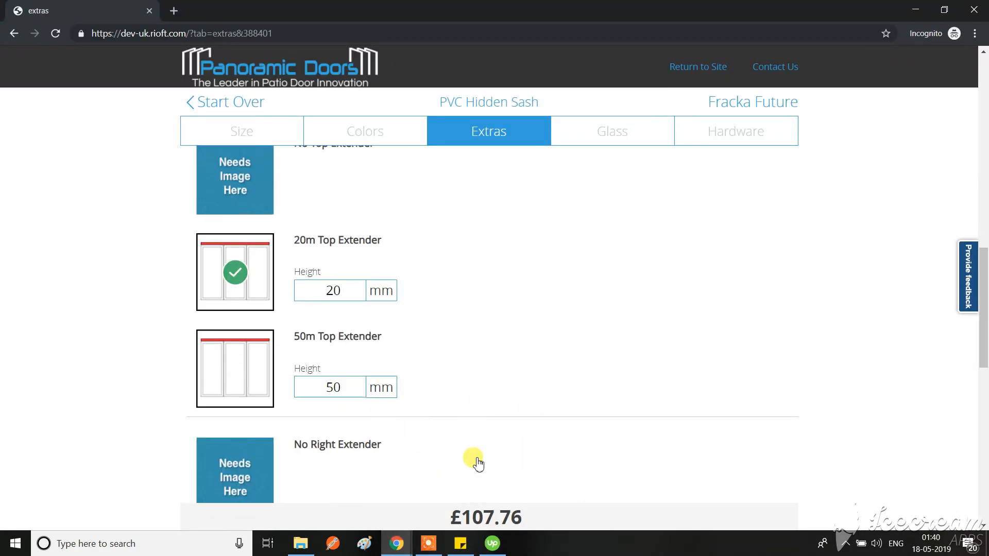
scroll("down", 3)
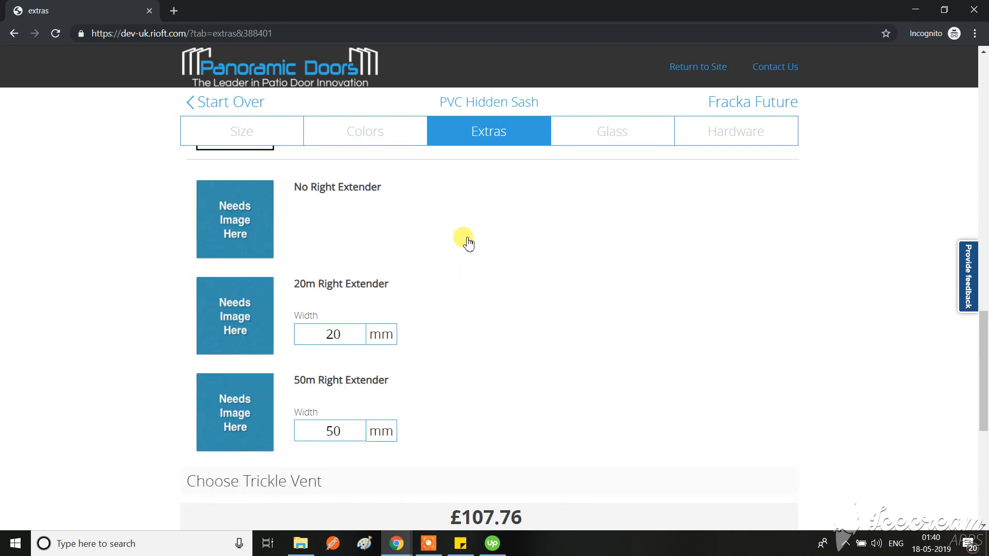
scroll("down", 3)
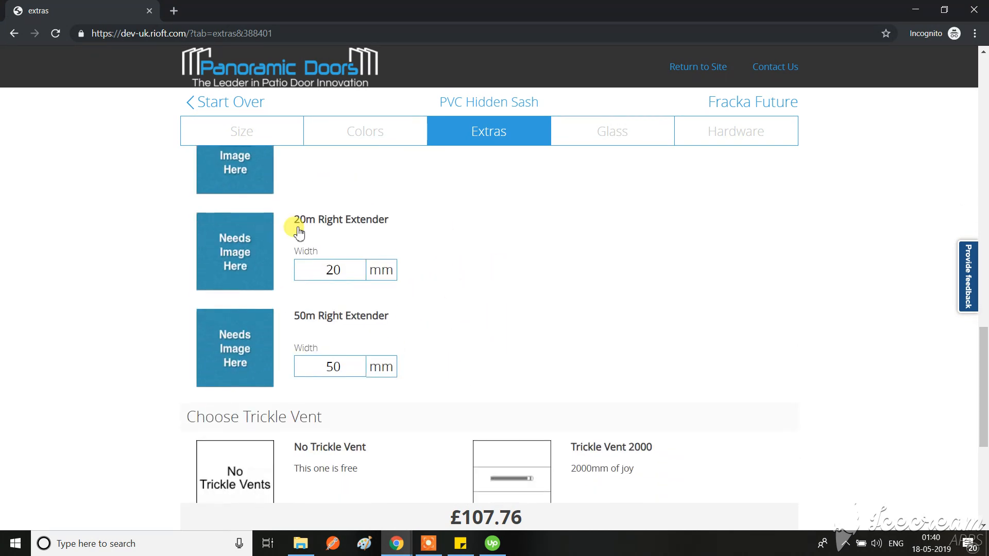
mouse_move(455, 435)
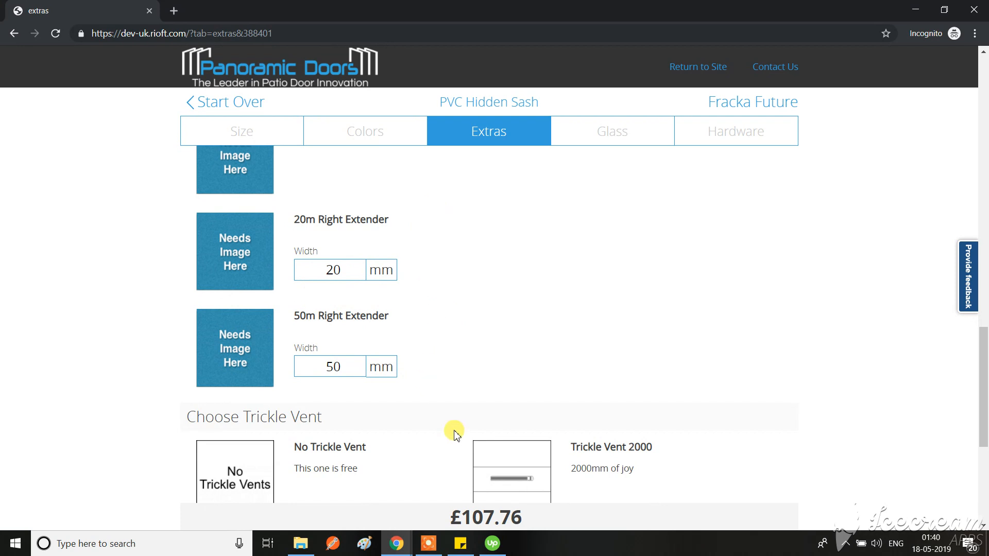